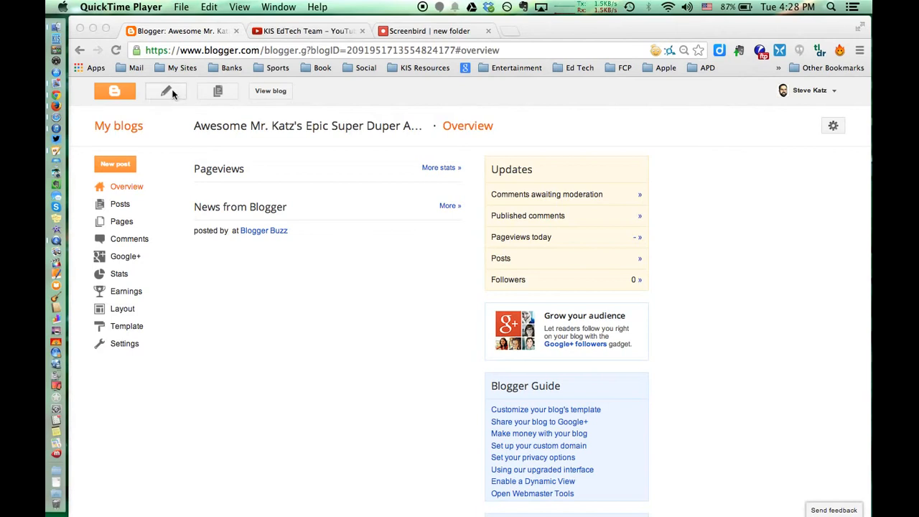
Step: Start a new blank post for the Awesome Mr. Katz blog
{"action": "left_click", "coordinate": [166, 91]}
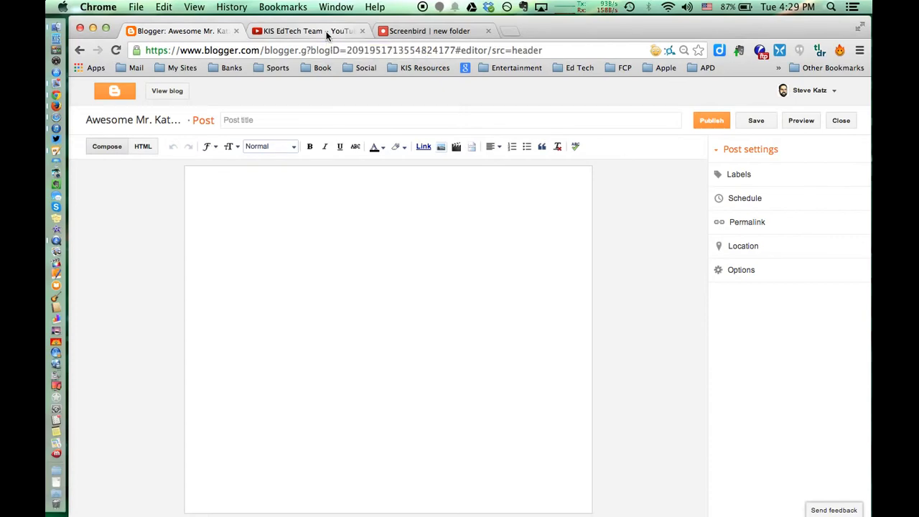
Step: Bring up the KIS EdTech Team video's YouTube embed code, then return to Blogger
{"action": "left_click", "coordinate": [305, 31]}
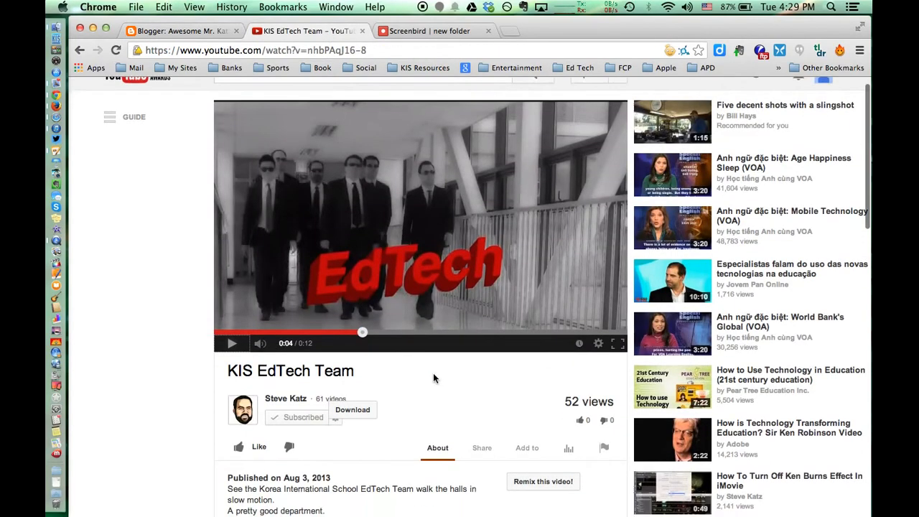
{"action": "left_click", "coordinate": [480, 358]}
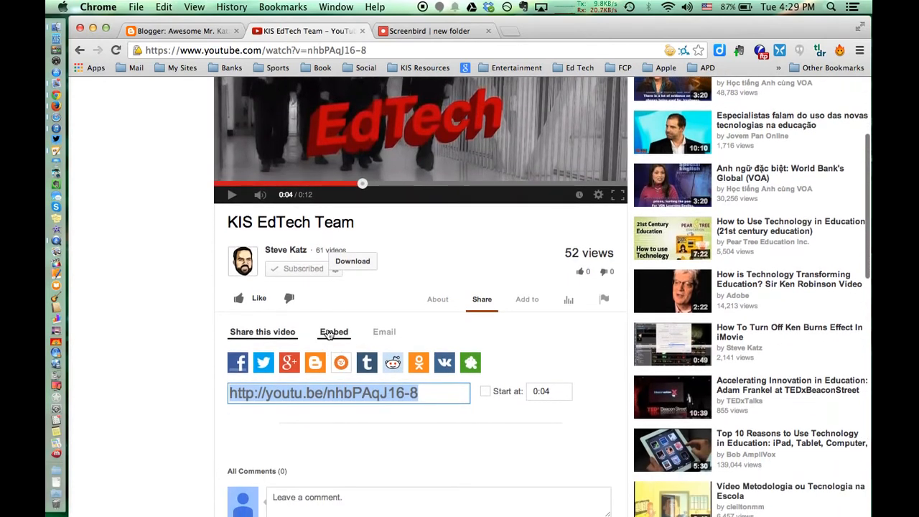
{"action": "left_click", "coordinate": [333, 332]}
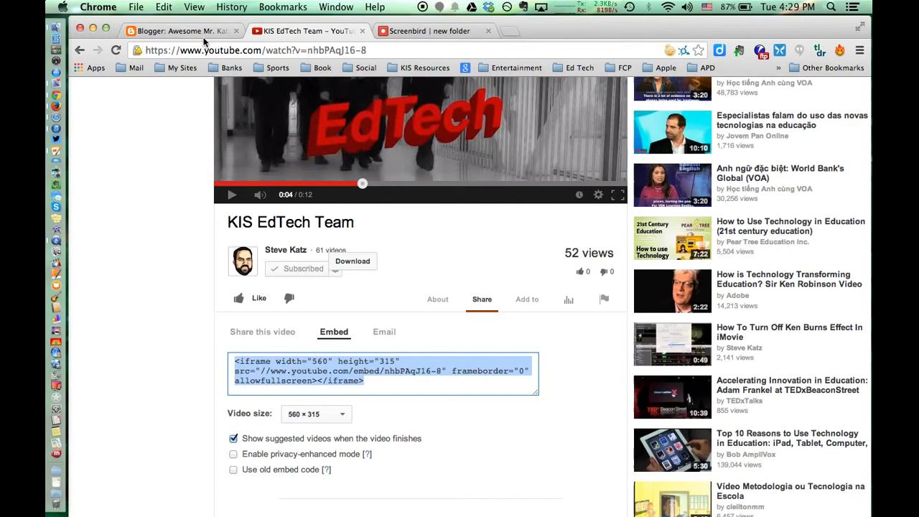
{"action": "left_click", "coordinate": [180, 31]}
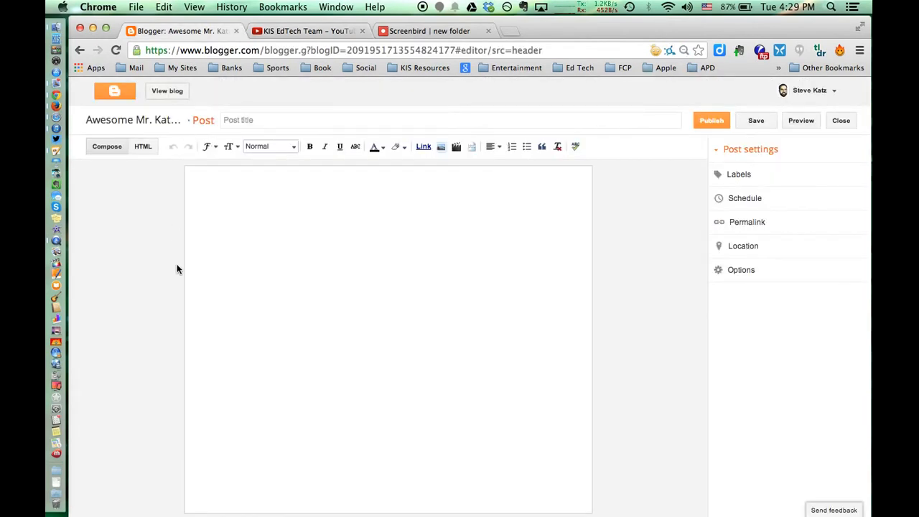
Step: Paste the YouTube iframe code into the post's HTML view
{"action": "left_click", "coordinate": [143, 146]}
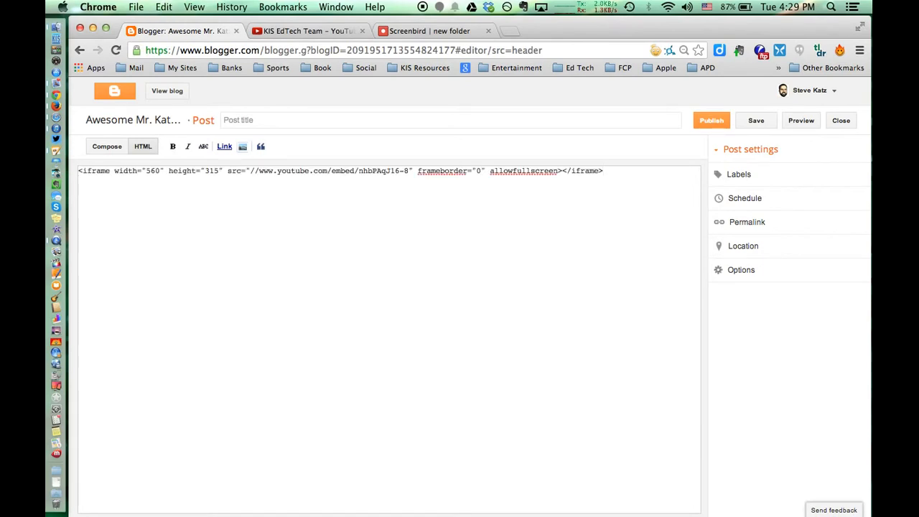
{"action": "mouse_move", "coordinate": [379, 94]}
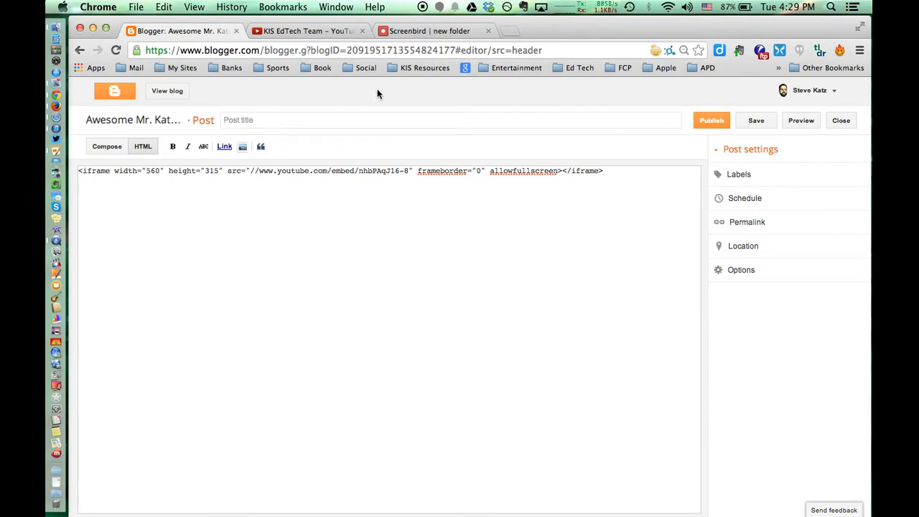
{"action": "left_click", "coordinate": [756, 120]}
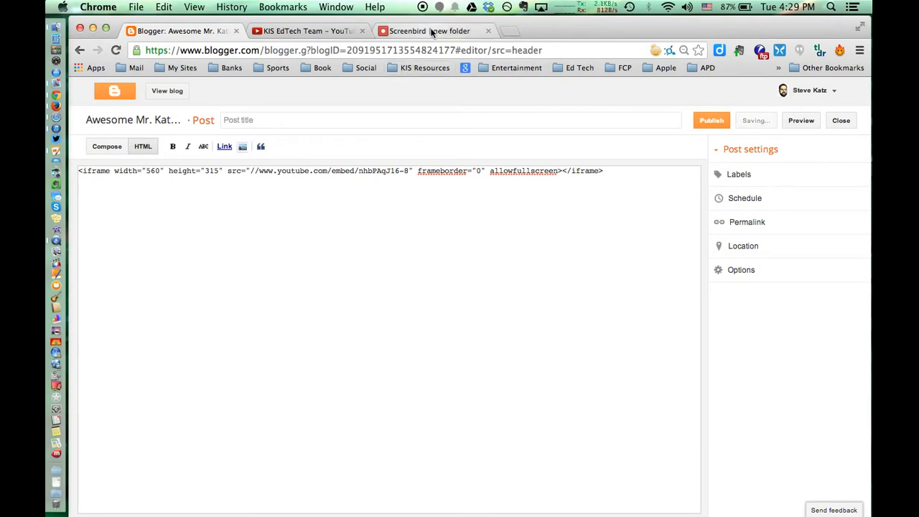
Step: Reveal the 'new folder' Screenbird video's embed code, then return to Blogger
{"action": "left_click", "coordinate": [441, 31]}
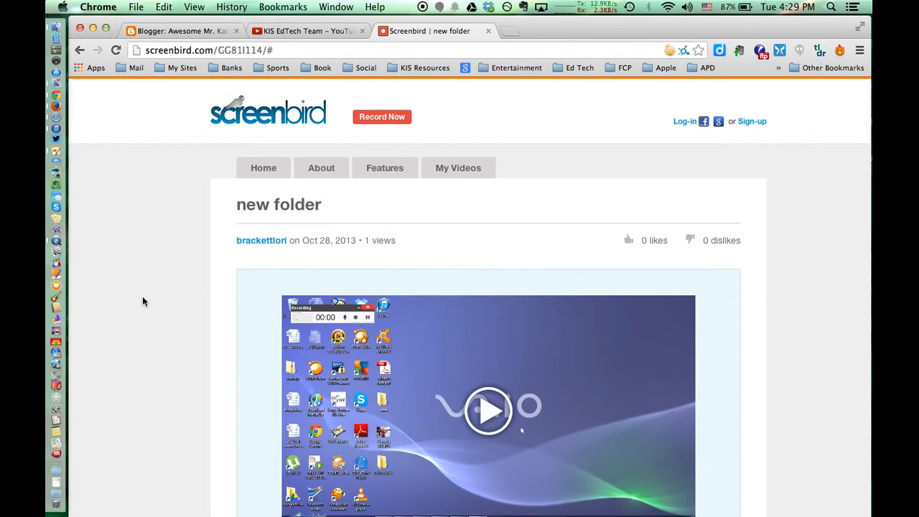
{"action": "scroll", "scroll_direction": "down", "scroll_amount": 3}
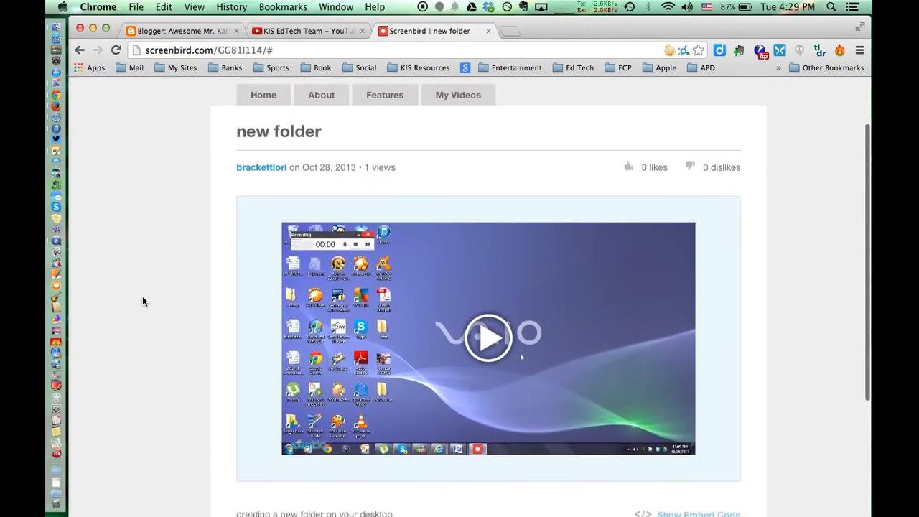
{"action": "scroll", "scroll_direction": "down", "scroll_amount": 3}
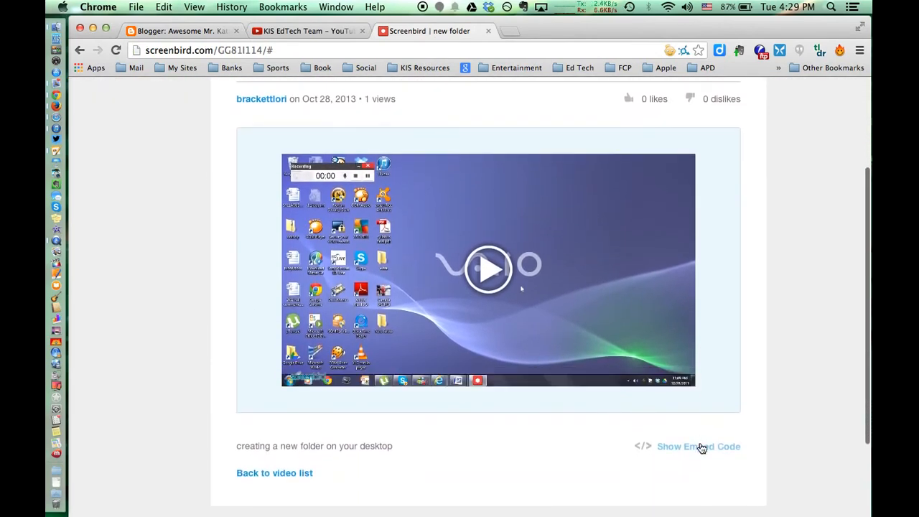
{"action": "left_click", "coordinate": [698, 447]}
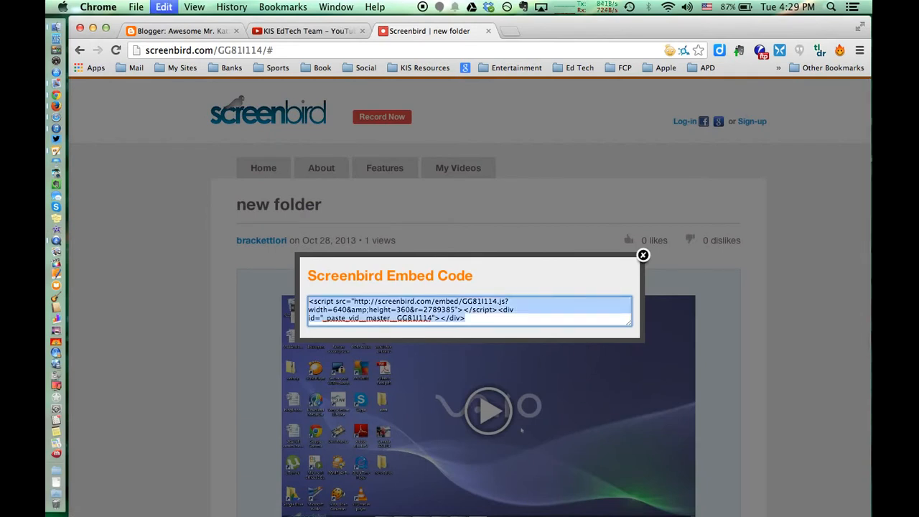
{"action": "left_click", "coordinate": [179, 31]}
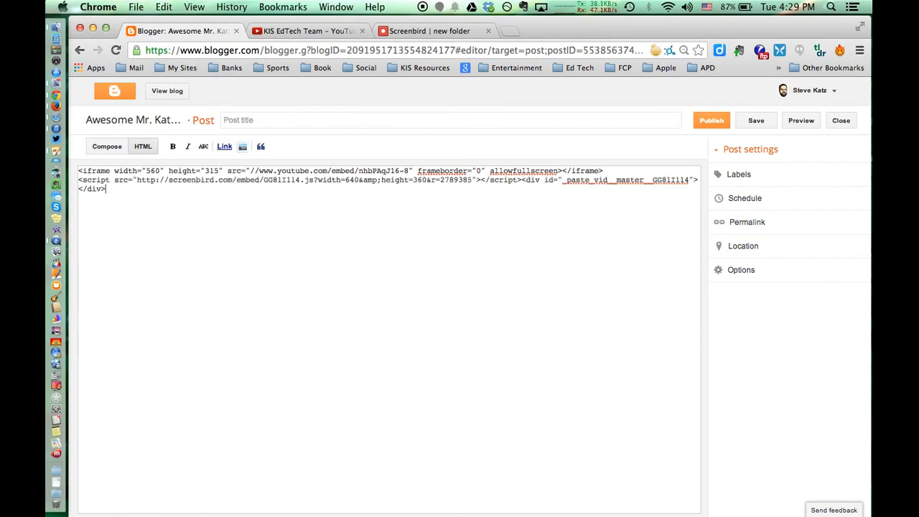
{"action": "mouse_move", "coordinate": [450, 237]}
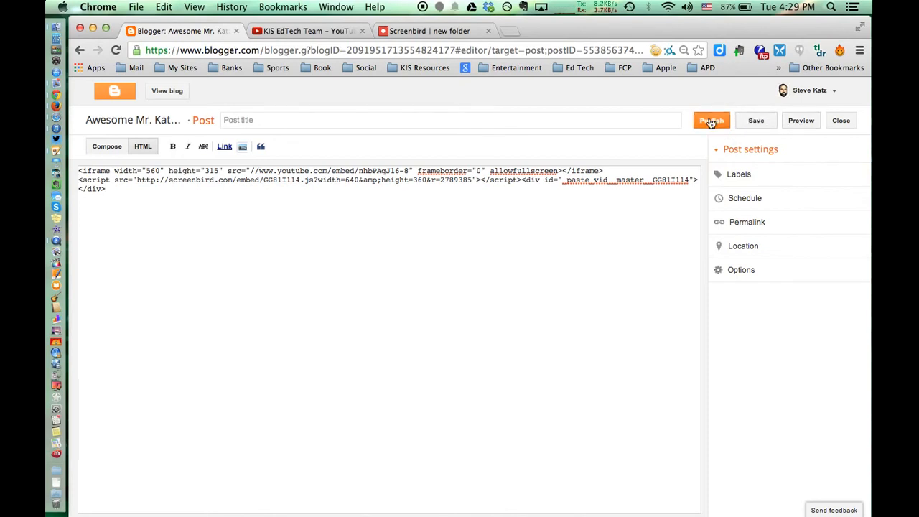
Step: Publish the untitled post containing both the YouTube and Screenbird embeds
{"action": "left_click", "coordinate": [711, 120]}
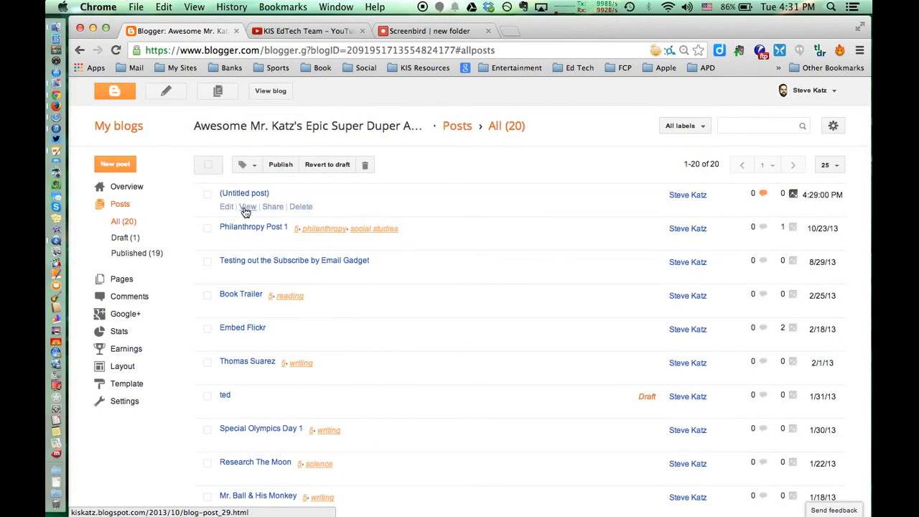
Step: View the published post and scroll to see the YouTube and Screenbird videos
{"action": "left_click", "coordinate": [247, 206]}
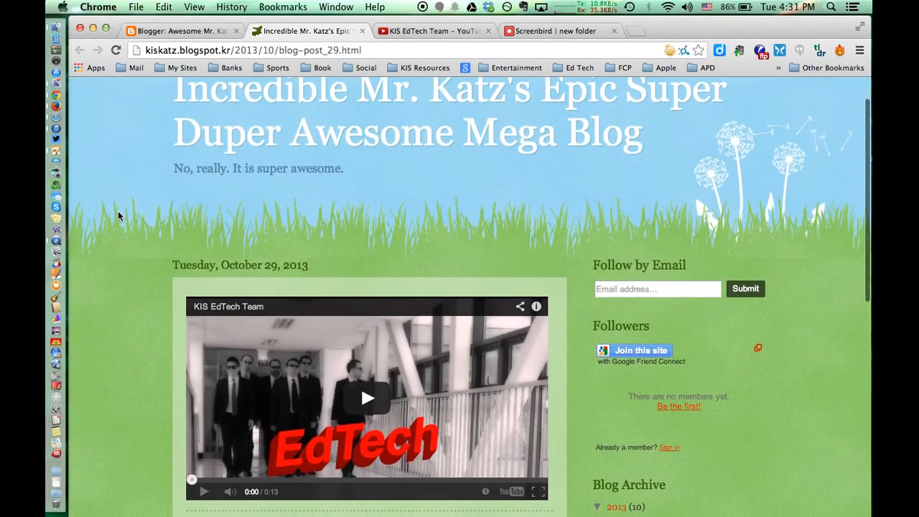
{"action": "scroll", "scroll_direction": "down", "scroll_amount": 3}
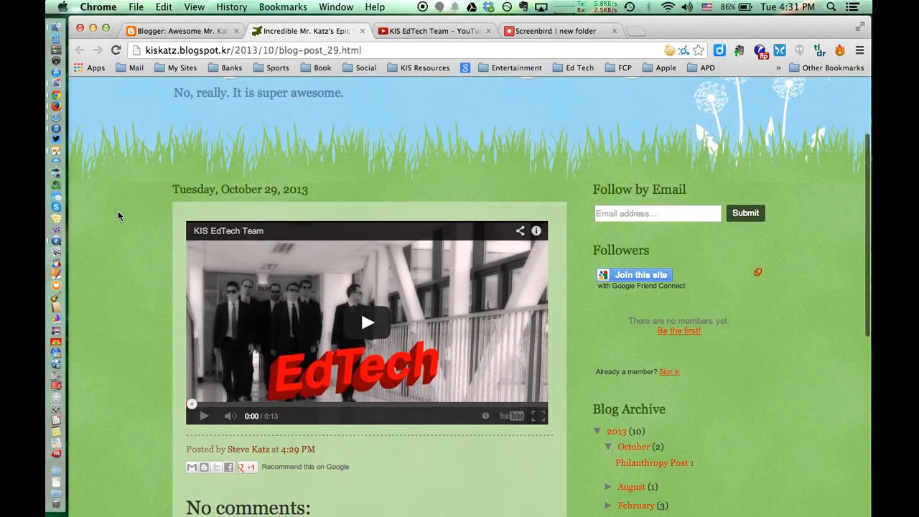
{"action": "scroll", "scroll_direction": "down", "scroll_amount": 3}
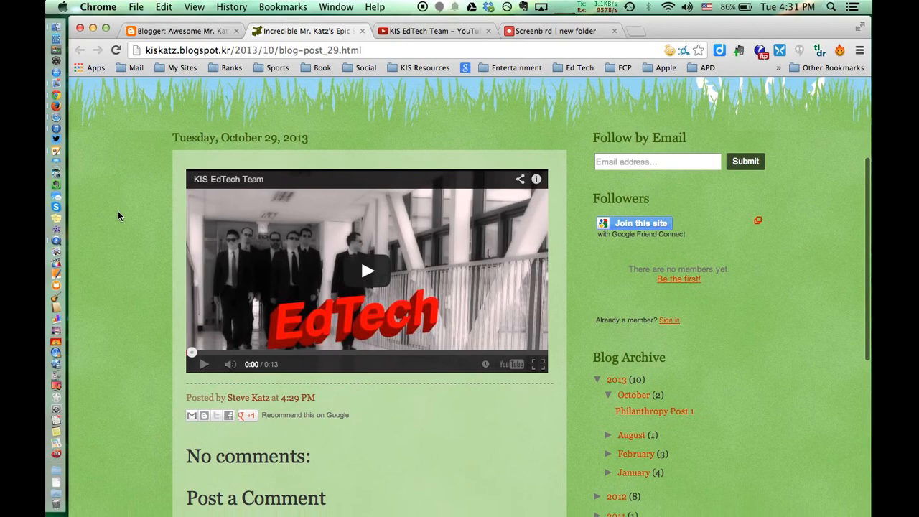
{"action": "scroll", "scroll_direction": "down", "scroll_amount": 3}
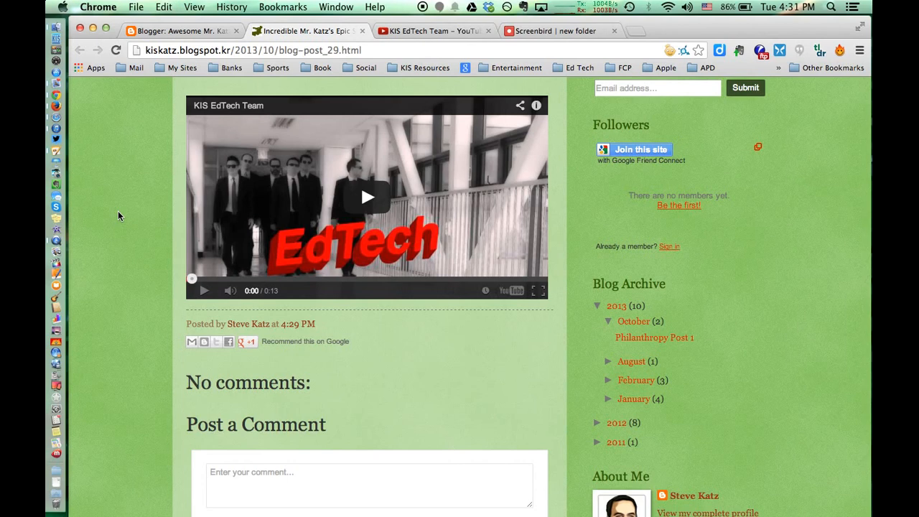
{"action": "scroll", "scroll_direction": "down", "scroll_amount": 3}
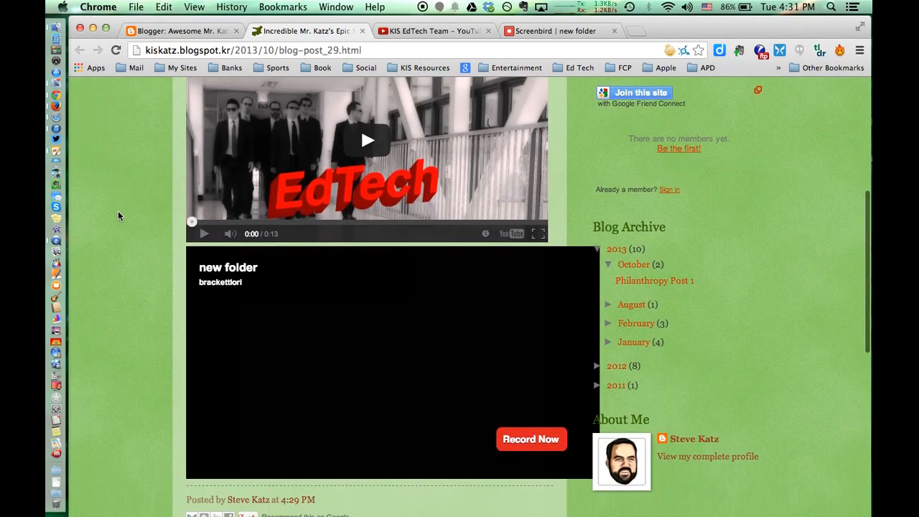